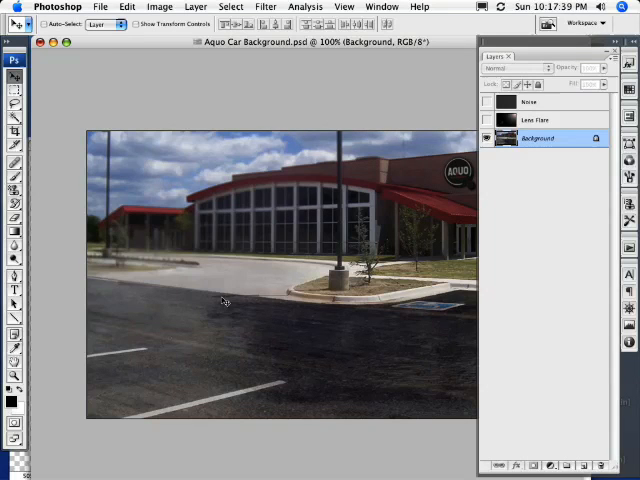
pyautogui.moveTo(272, 222)
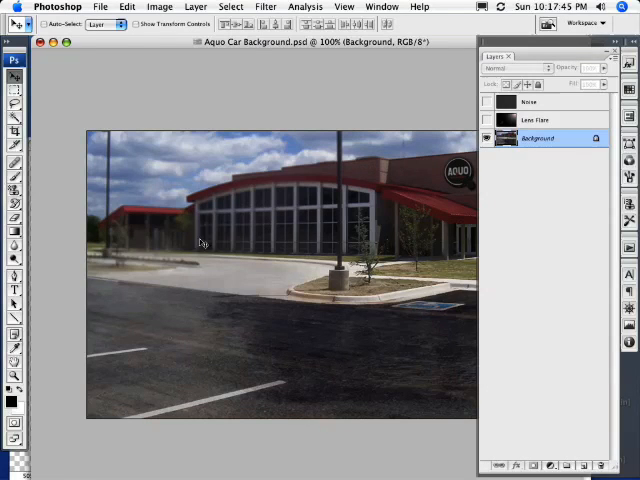
pyautogui.moveTo(196, 270)
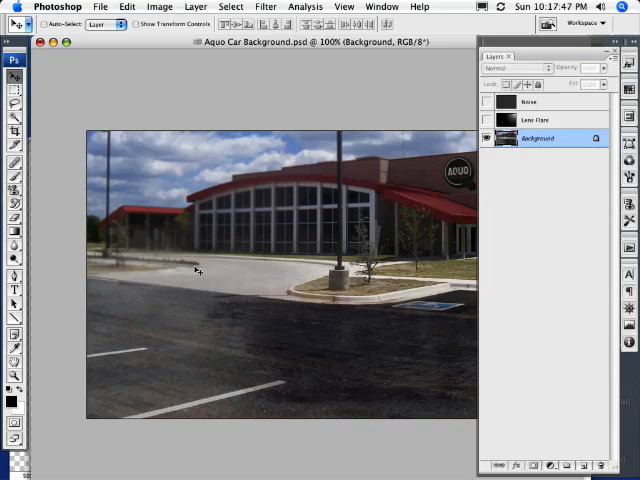
pyautogui.moveTo(300, 264)
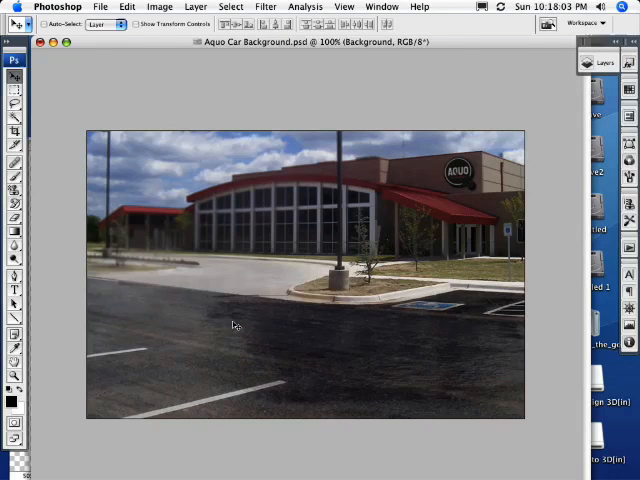
pyautogui.moveTo(268, 318)
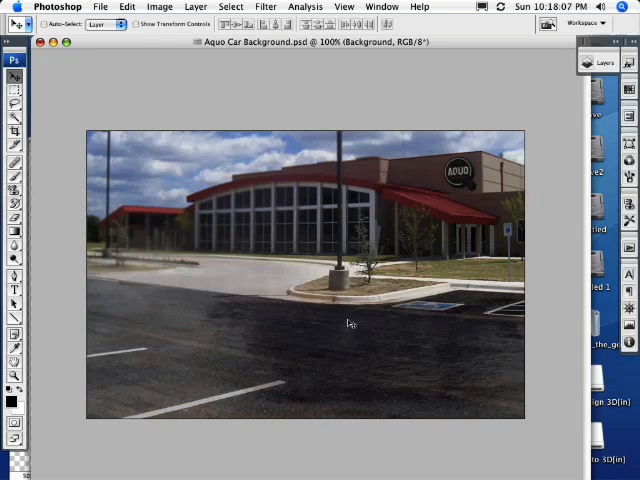
pyautogui.moveTo(292, 150)
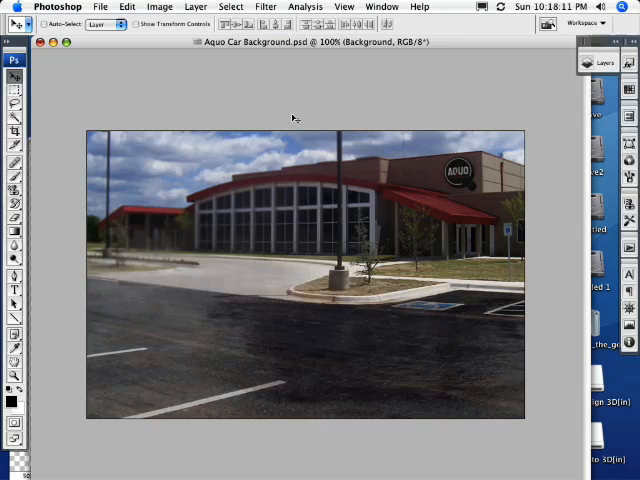
pyautogui.moveTo(548, 48)
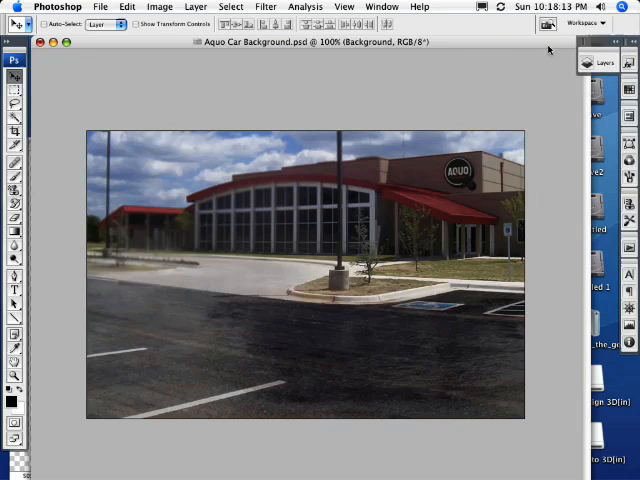
# - Locate the Strata 3D plug-in under Filter, then launch File > Automate > Search Google for 3D Model
pyautogui.click(604, 64)
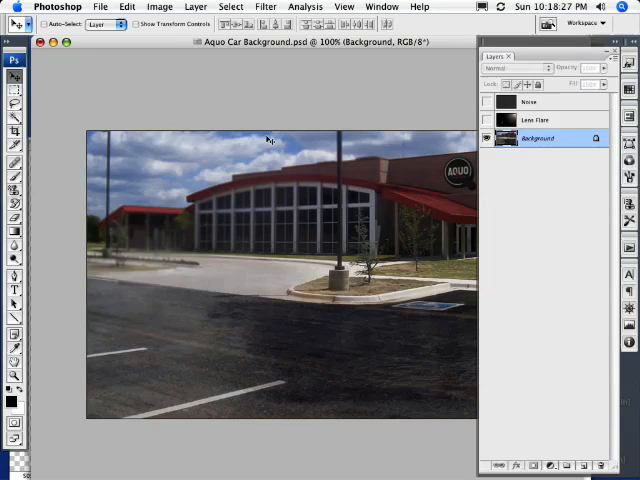
pyautogui.moveTo(264, 124)
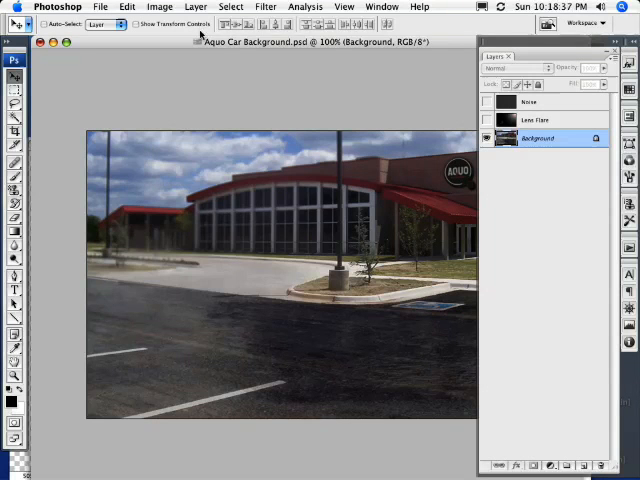
pyautogui.click(264, 6)
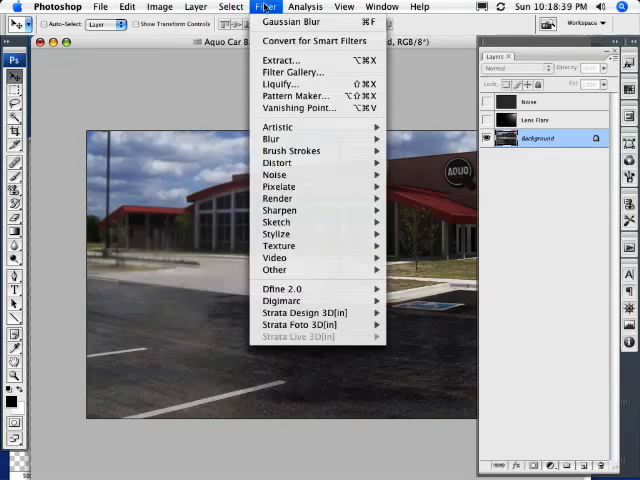
pyautogui.moveTo(310, 312)
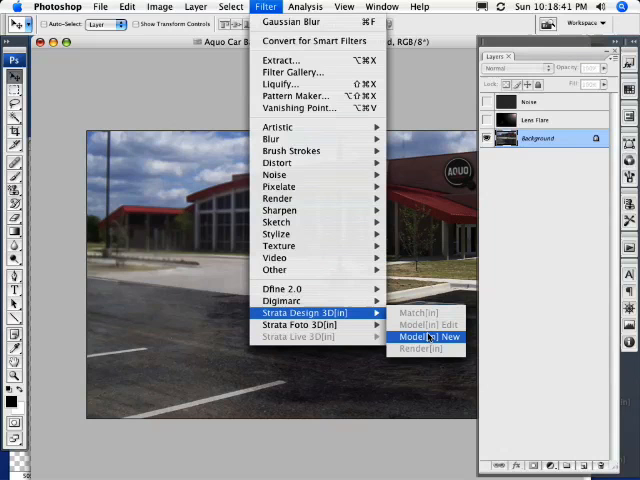
pyautogui.moveTo(444, 340)
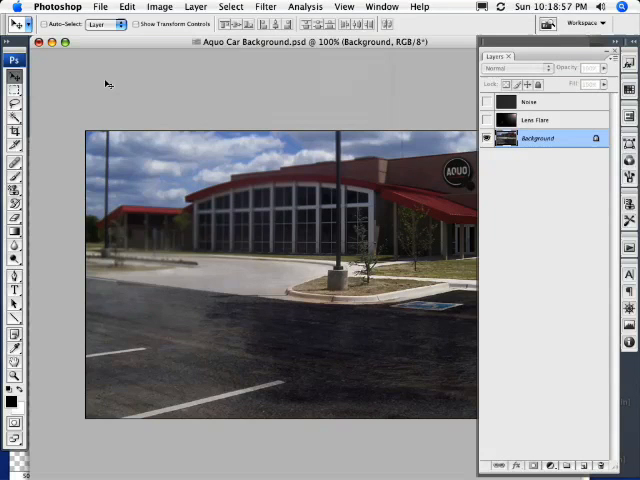
pyautogui.click(100, 6)
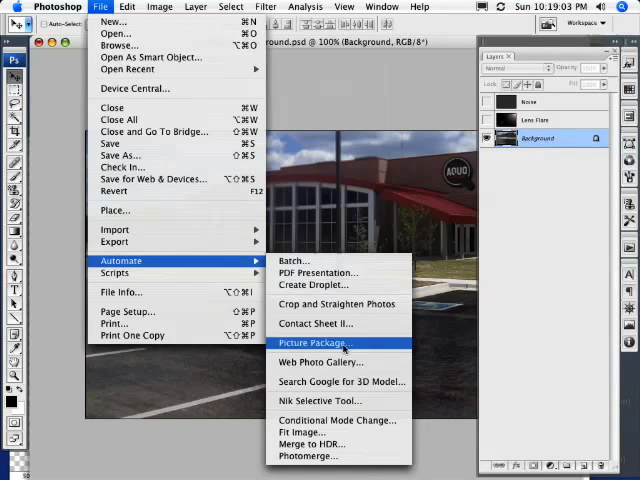
pyautogui.moveTo(340, 380)
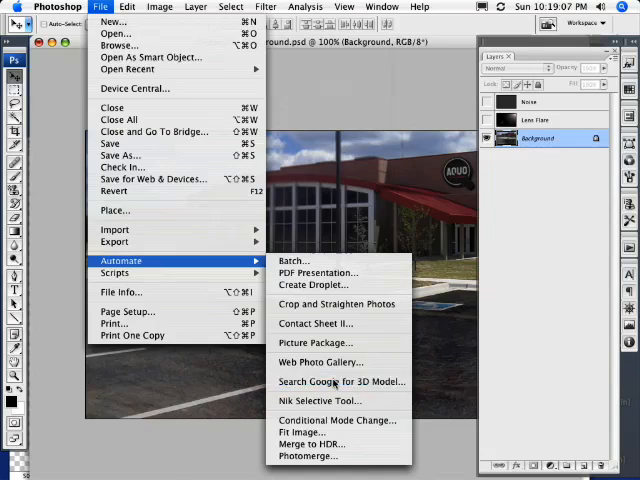
pyautogui.click(342, 380)
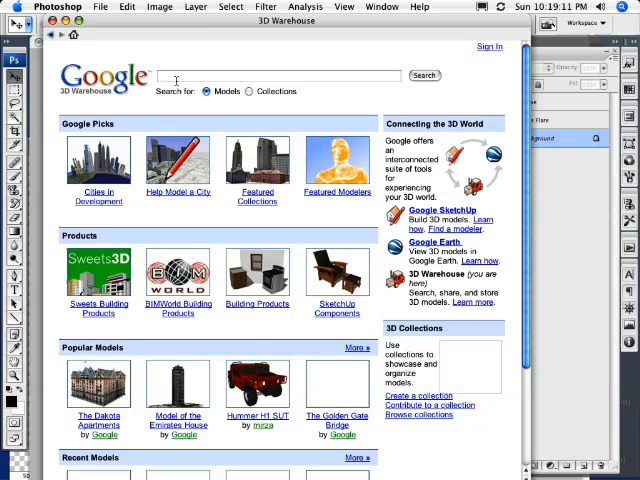
# - Search 3D Warehouse for 'beetle' and browse the Volkswagen Beetle results onto the second page
pyautogui.click(278, 76)
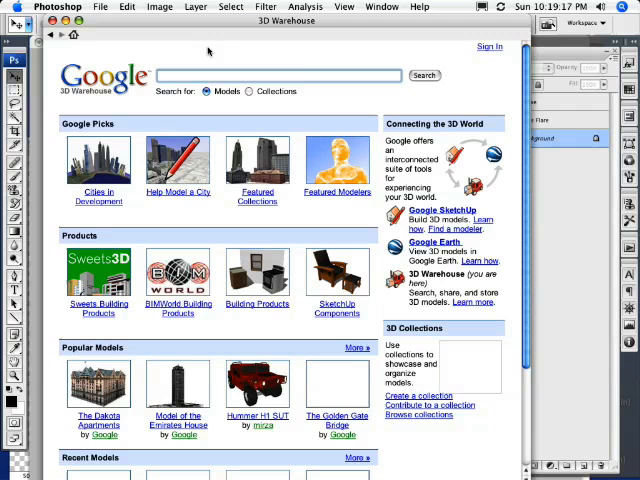
pyautogui.write('beetle')
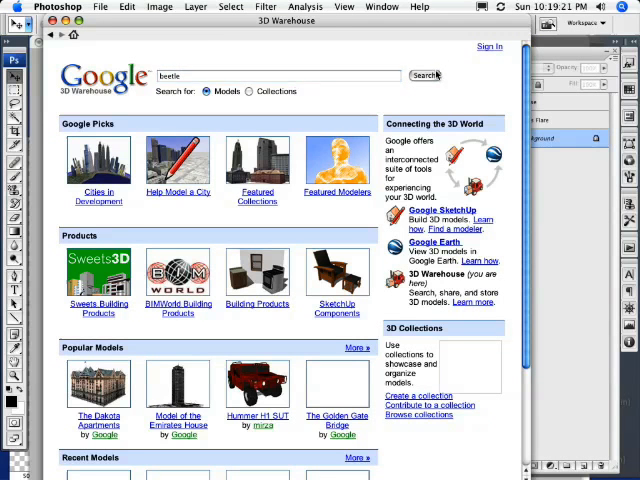
pyautogui.click(424, 76)
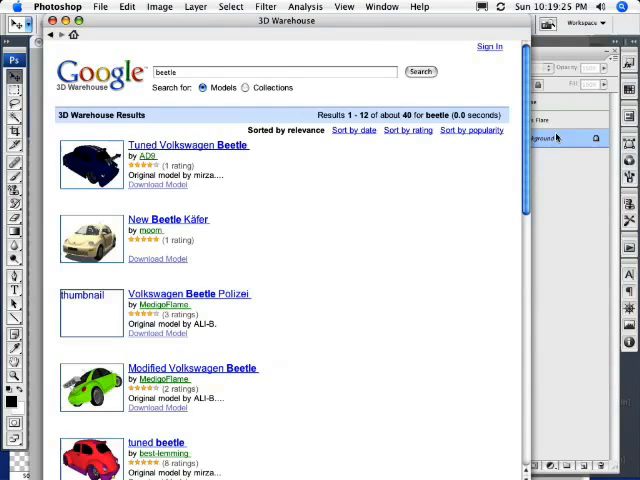
pyautogui.scroll(-3)
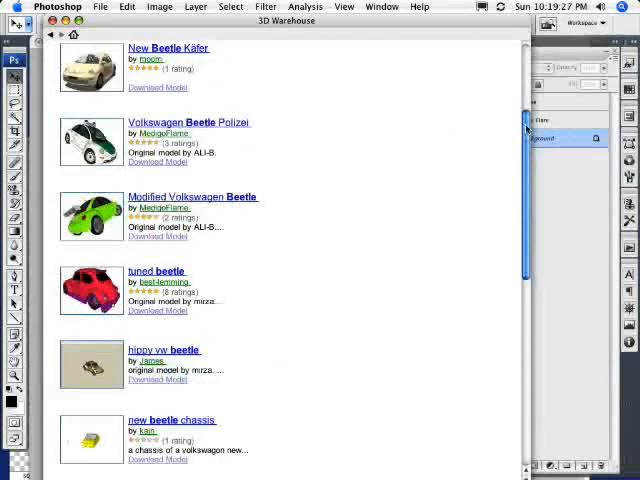
pyautogui.scroll(-3)
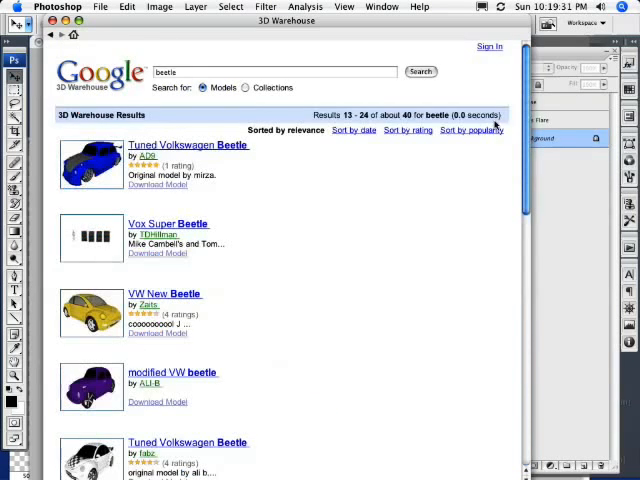
pyautogui.scroll(-3)
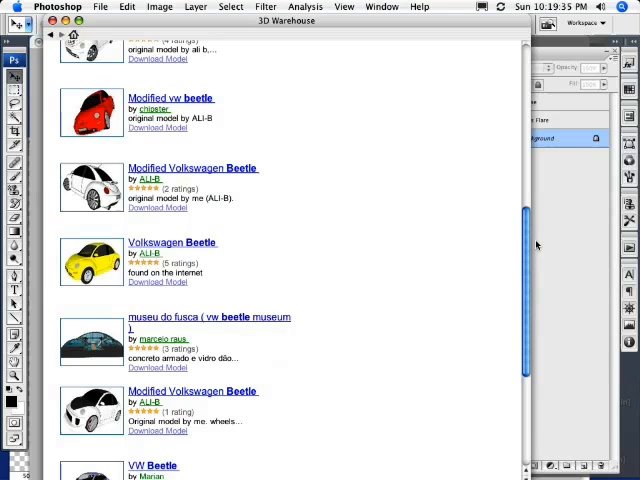
pyautogui.scroll(-3)
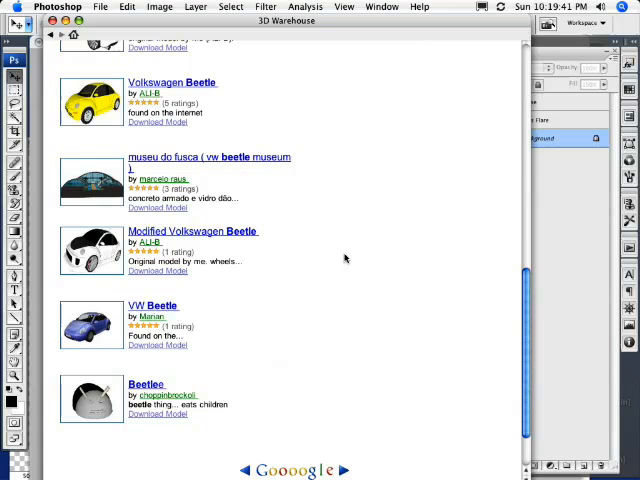
pyautogui.moveTo(380, 132)
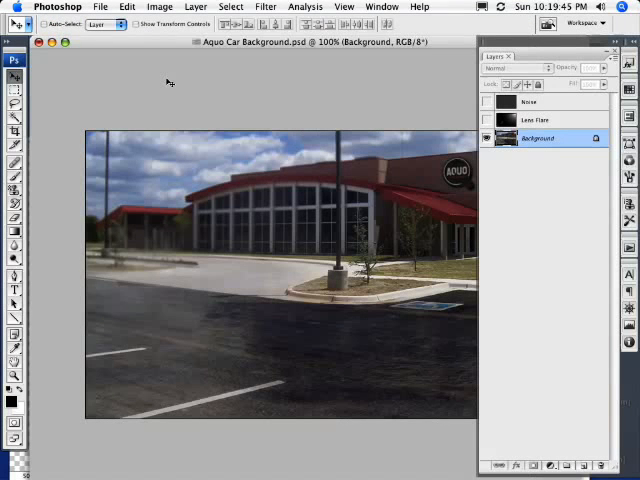
pyautogui.moveTo(398, 24)
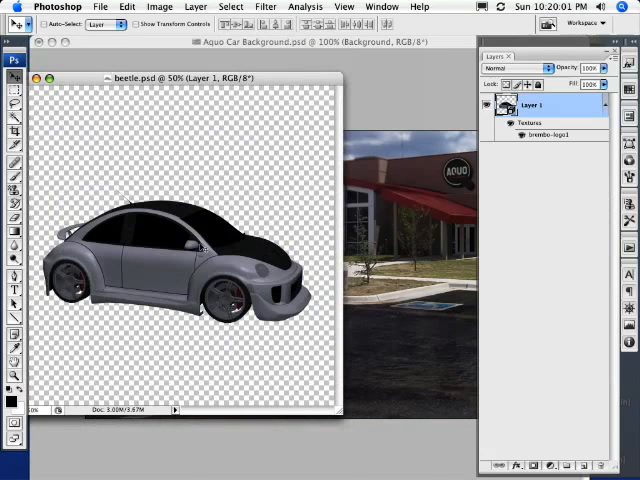
pyautogui.moveTo(244, 110)
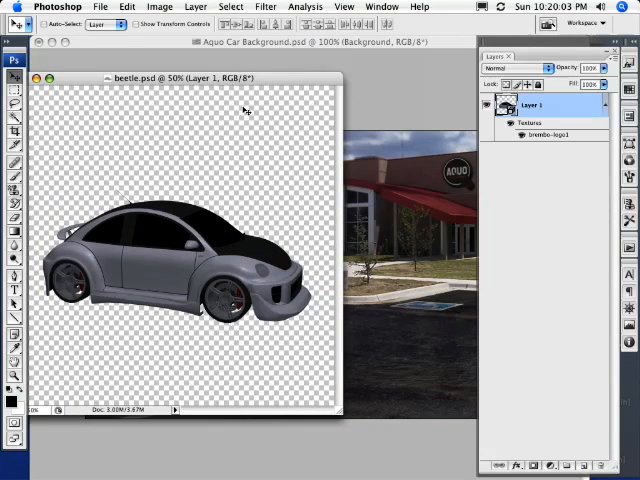
pyautogui.moveTo(364, 104)
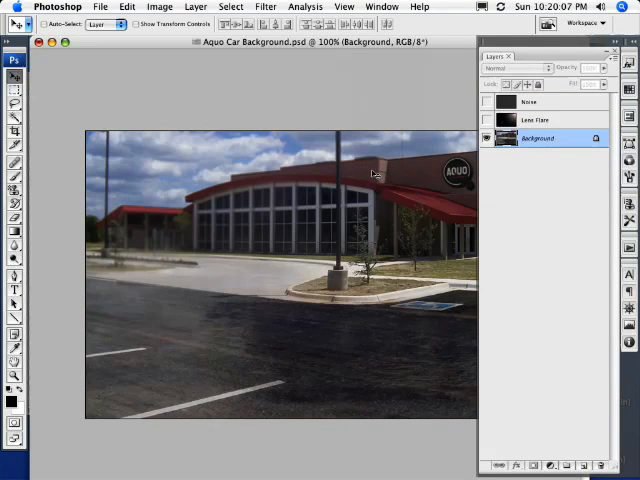
pyautogui.moveTo(368, 164)
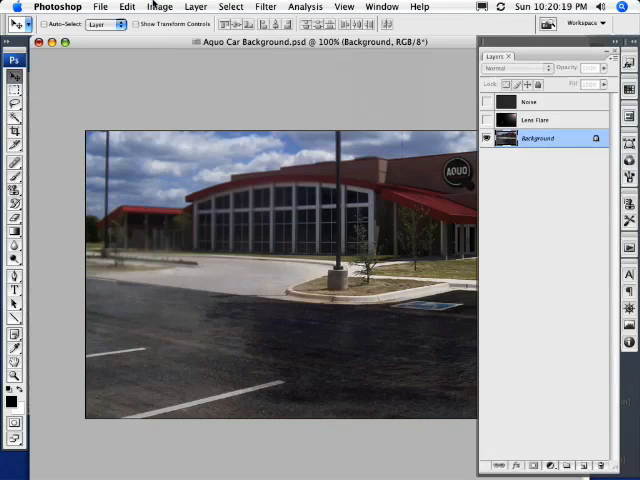
# - Confirm the parking lot photo is 700 by 460 pixels, then bring beetle.psd forward
pyautogui.click(160, 6)
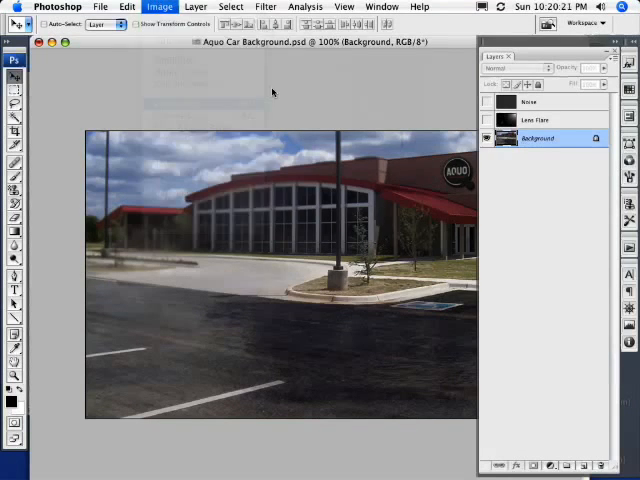
pyautogui.click(160, 6)
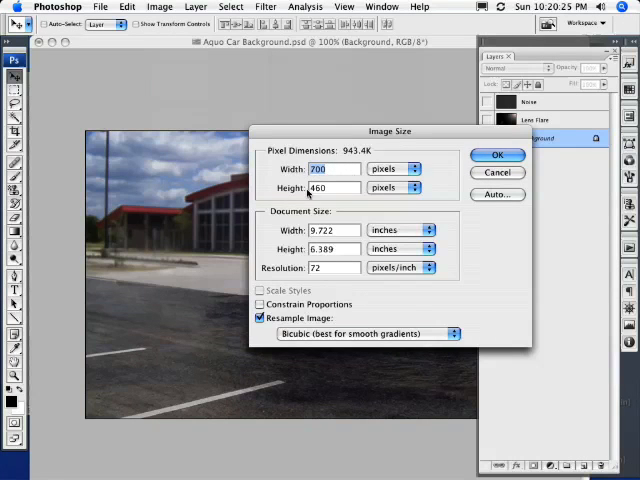
pyautogui.click(496, 156)
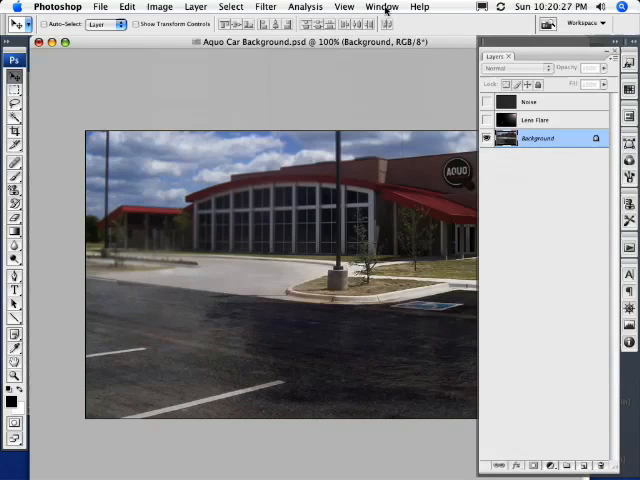
pyautogui.click(382, 6)
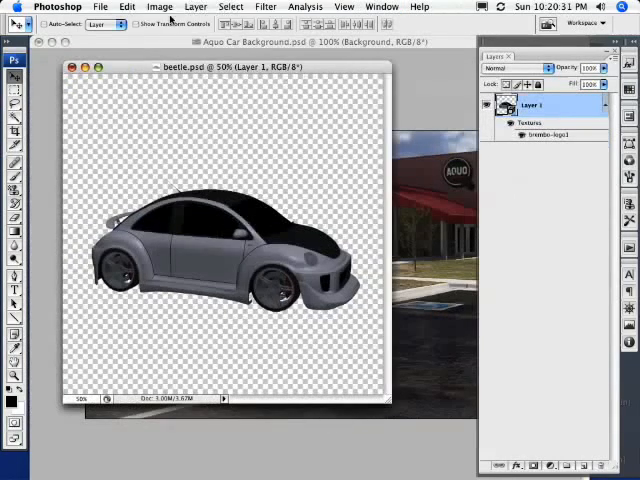
# - Resize the Beetle document to 700 by 460 pixels via Image Size
pyautogui.click(160, 6)
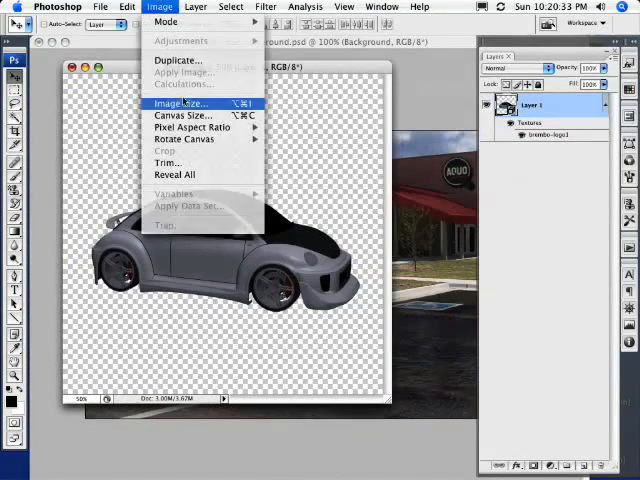
pyautogui.click(178, 104)
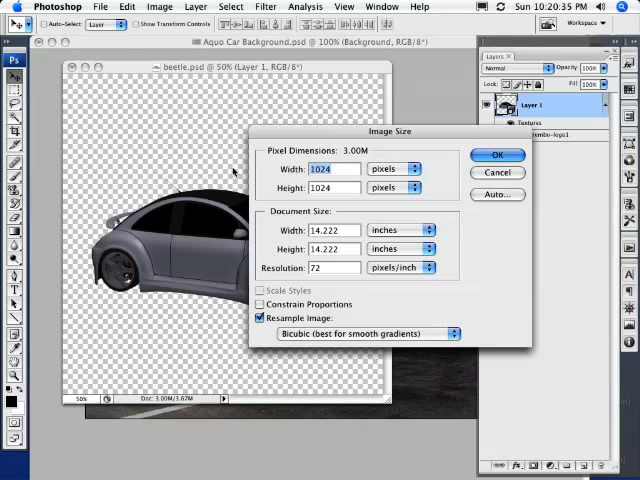
pyautogui.write('700')
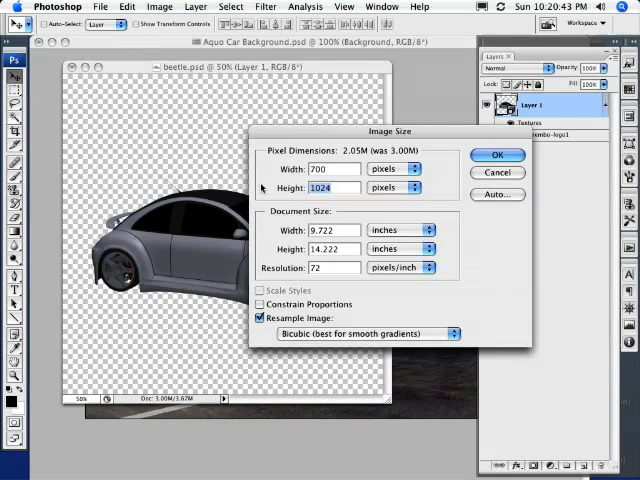
pyautogui.write('4')
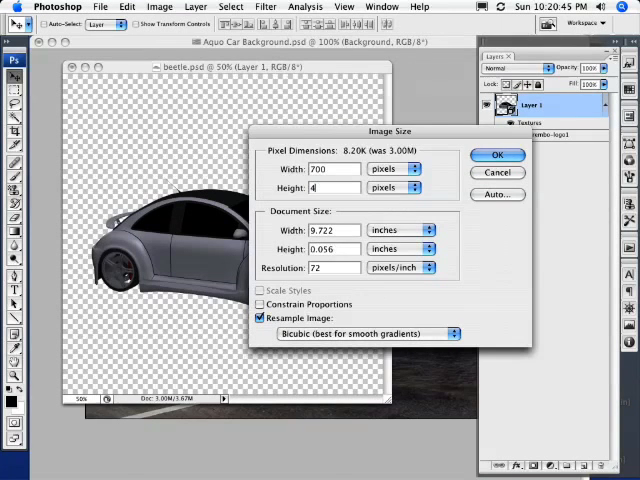
pyautogui.write('460')
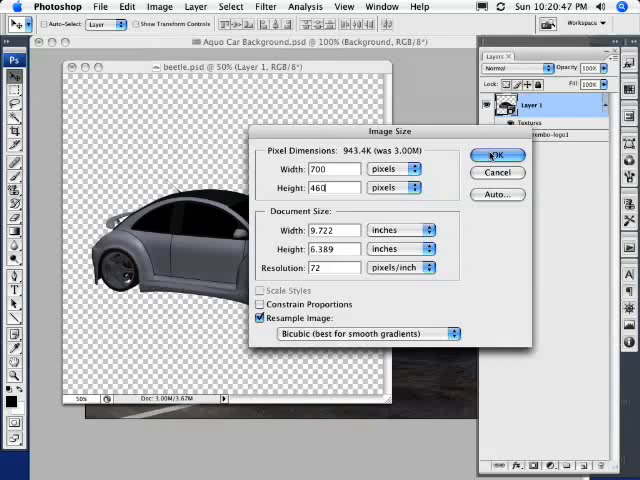
pyautogui.click(496, 156)
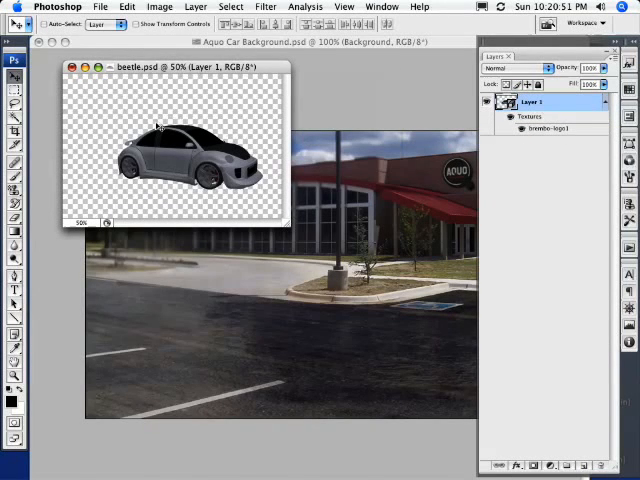
pyautogui.moveTo(178, 158)
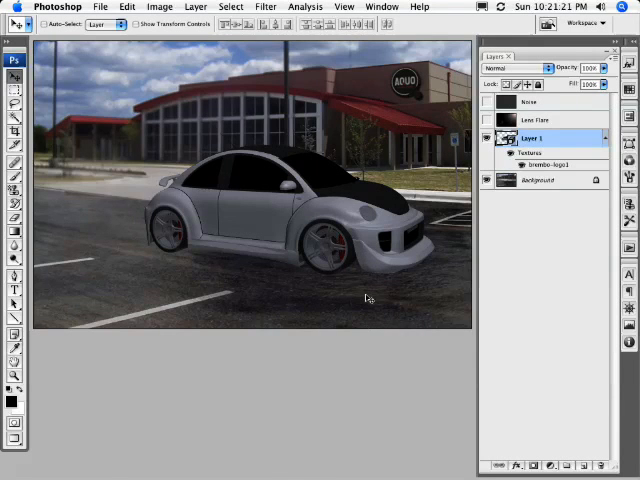
pyautogui.moveTo(398, 272)
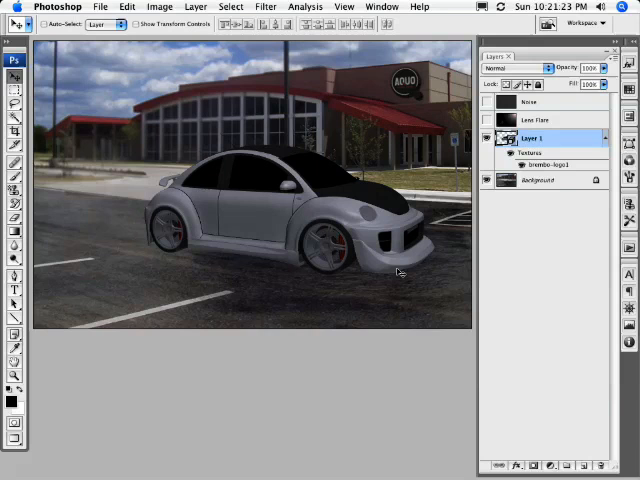
pyautogui.moveTo(192, 254)
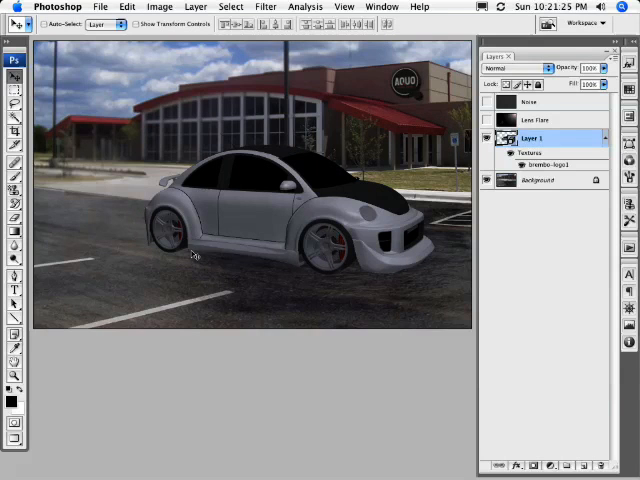
pyautogui.moveTo(184, 264)
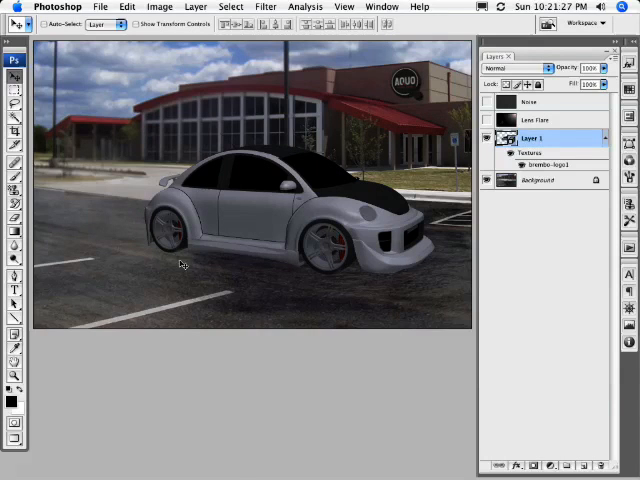
pyautogui.moveTo(352, 280)
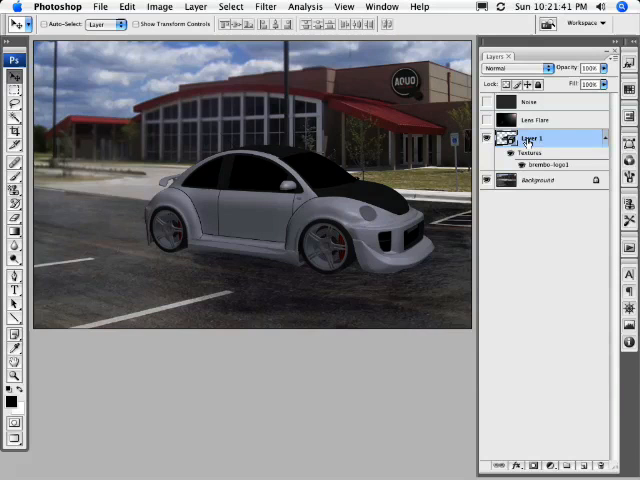
pyautogui.doubleClick(532, 138)
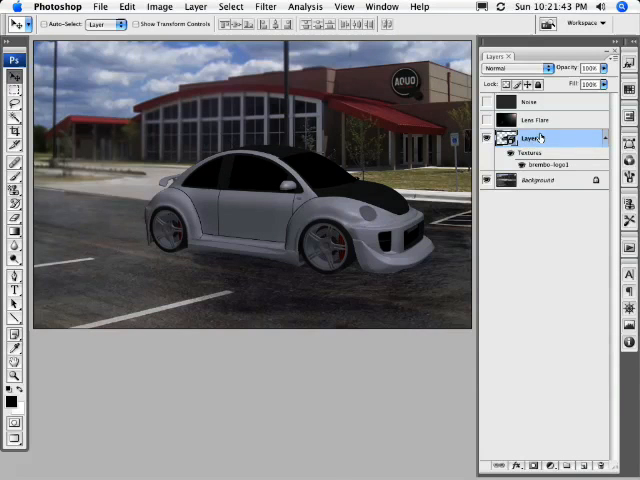
# - Enter the 3D layer and rotate the Beetle so its front angles toward the viewer
pyautogui.doubleClick(534, 138)
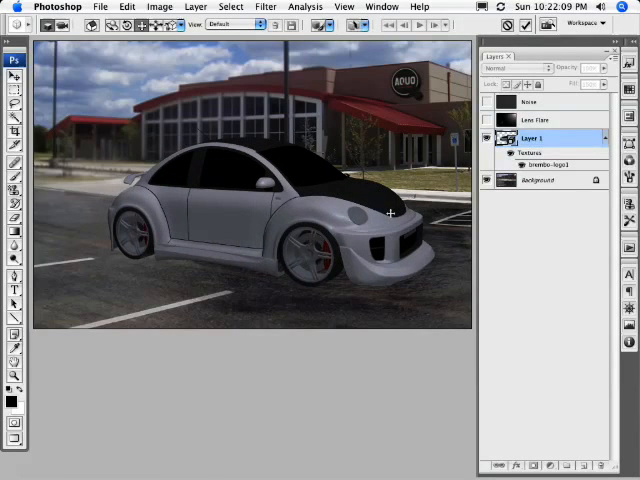
pyautogui.moveTo(198, 164)
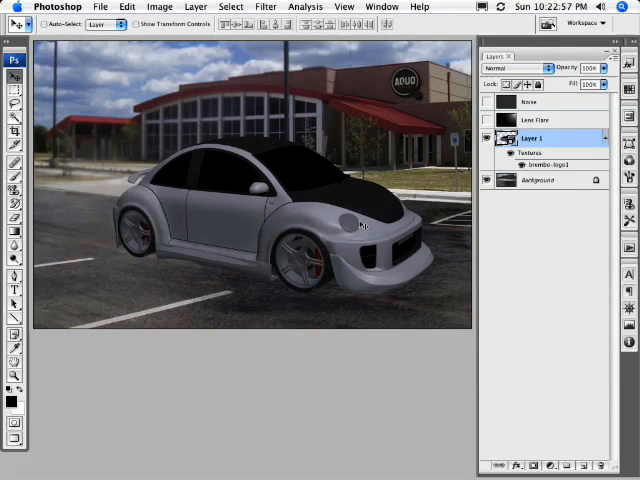
pyautogui.moveTo(338, 204)
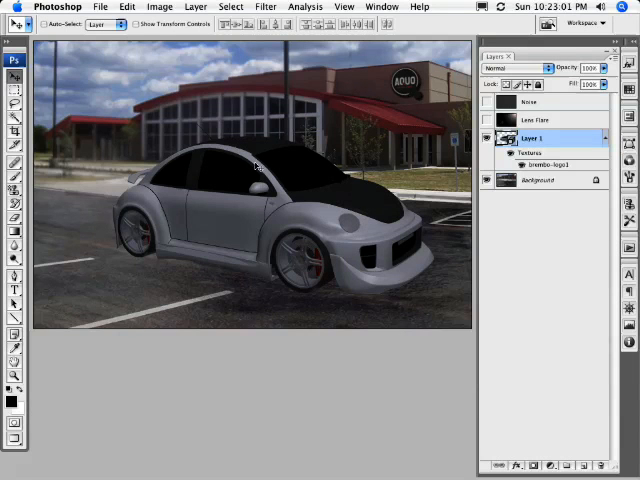
pyautogui.moveTo(342, 250)
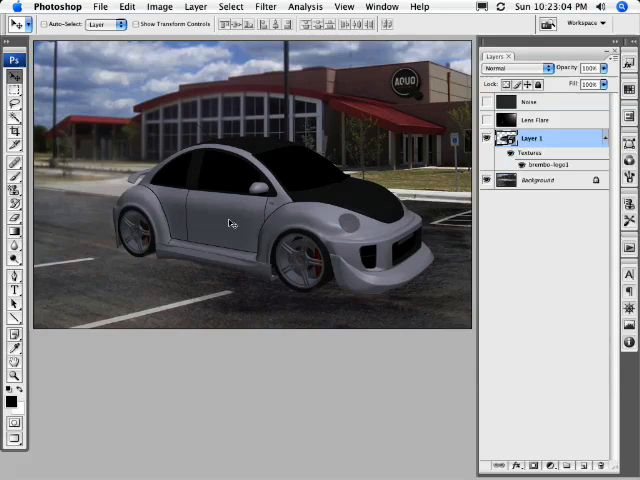
pyautogui.moveTo(262, 224)
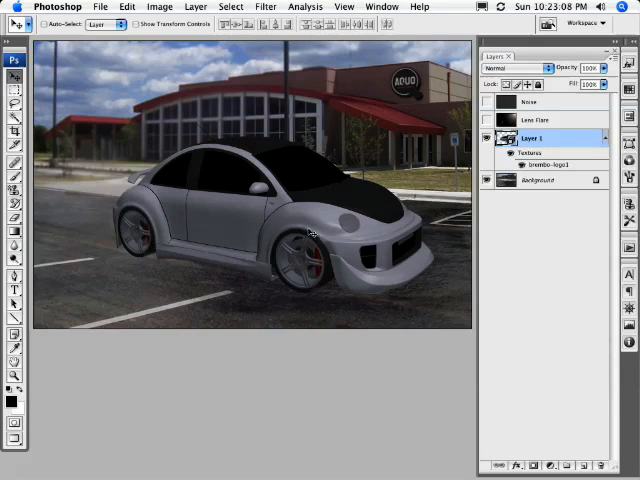
# - Send the Beetle 3D layer to Strata via Filter > Strata Design 3D > Model Edit
pyautogui.click(264, 6)
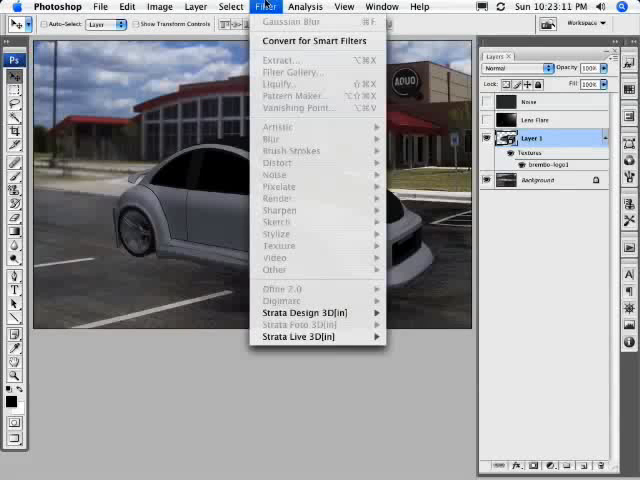
pyautogui.moveTo(304, 312)
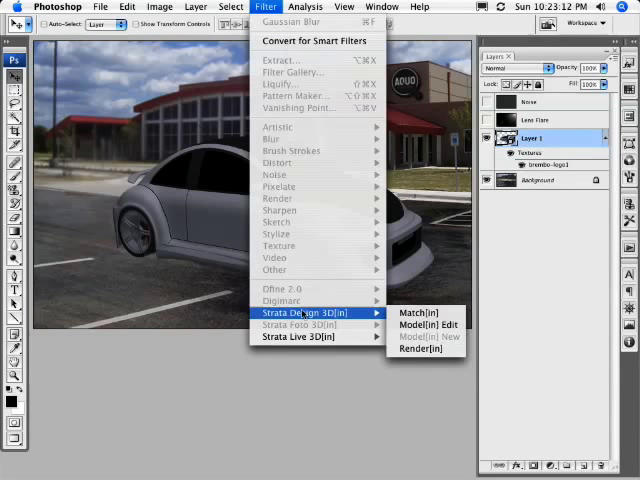
pyautogui.moveTo(428, 324)
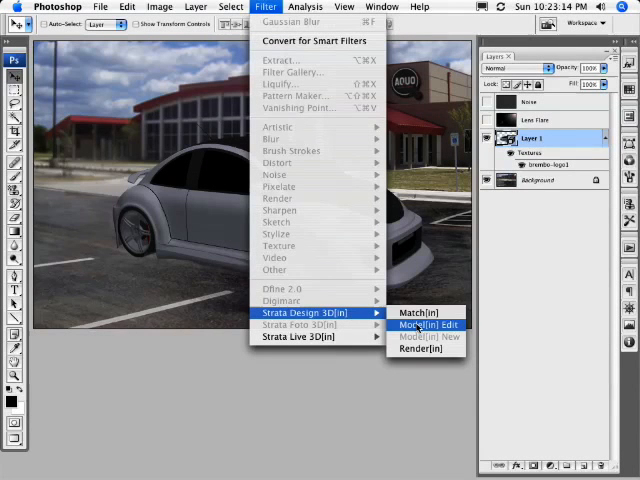
pyautogui.click(426, 324)
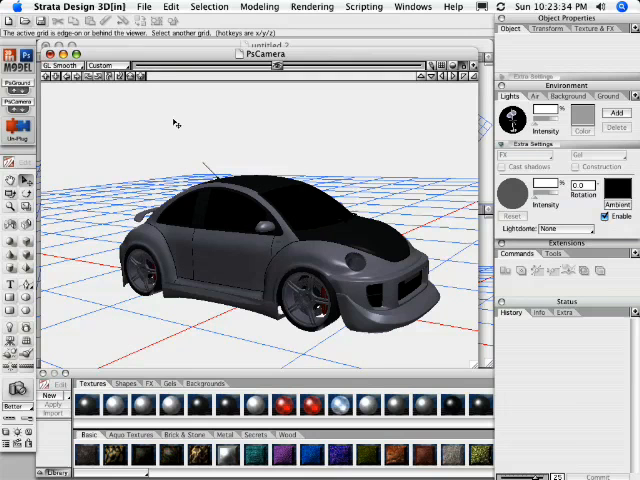
pyautogui.moveTo(208, 92)
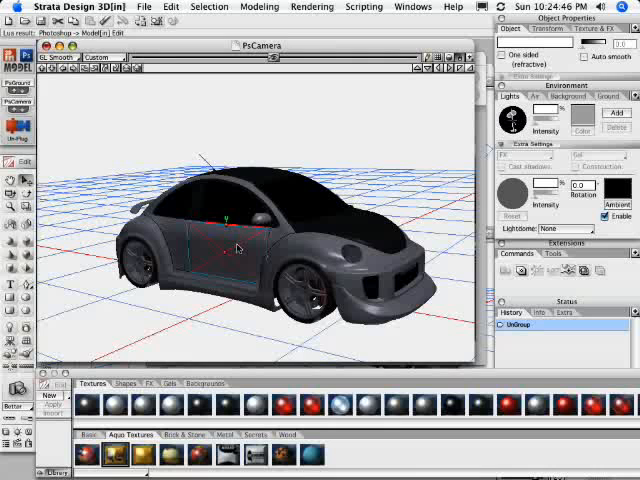
# - Apply the Drink Squad logo texture from the Textures palette onto the Beetle's body
pyautogui.click(86, 402)
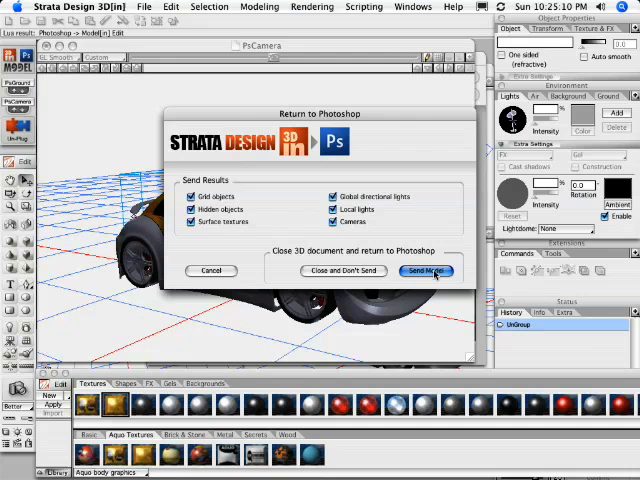
# - Return to Photoshop with Send Results, then Send and Close the Strata document
pyautogui.click(426, 270)
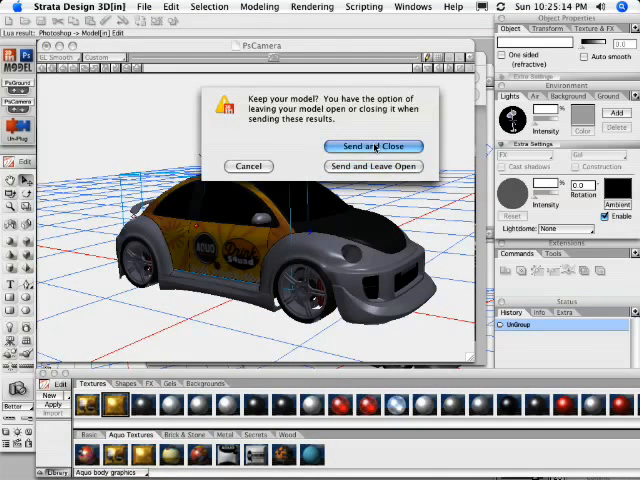
pyautogui.click(372, 146)
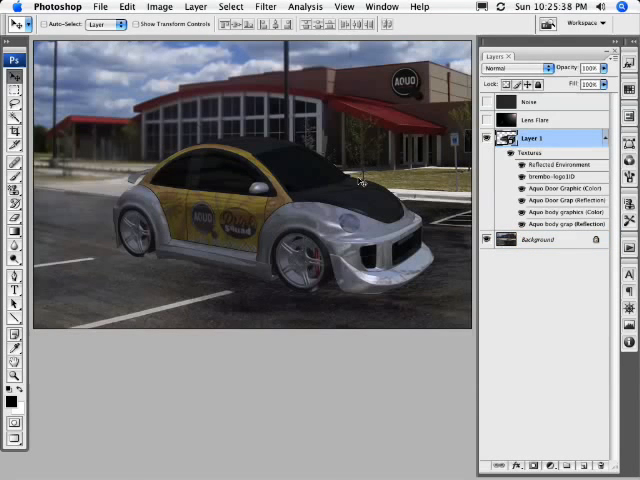
pyautogui.moveTo(244, 192)
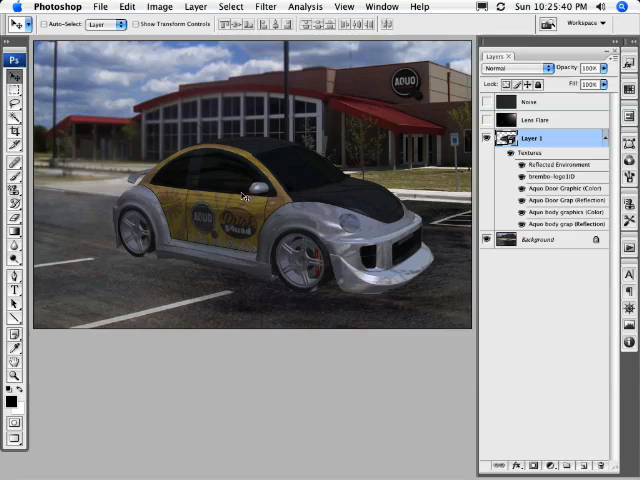
pyautogui.moveTo(404, 264)
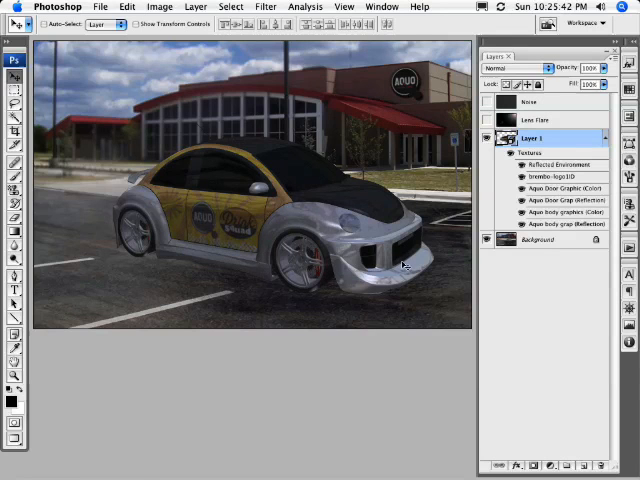
pyautogui.moveTo(238, 252)
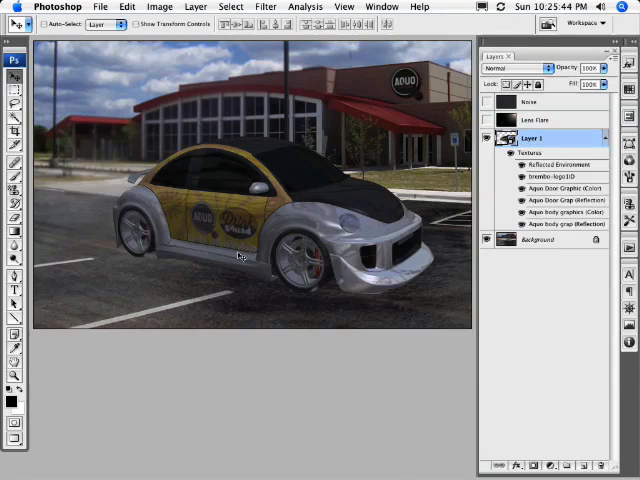
pyautogui.moveTo(244, 270)
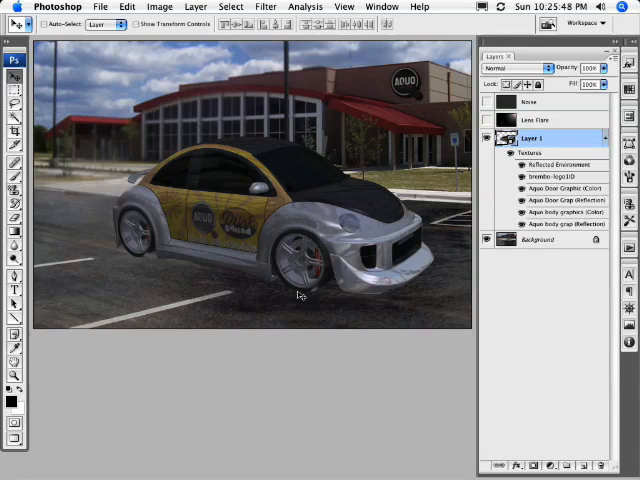
pyautogui.moveTo(132, 268)
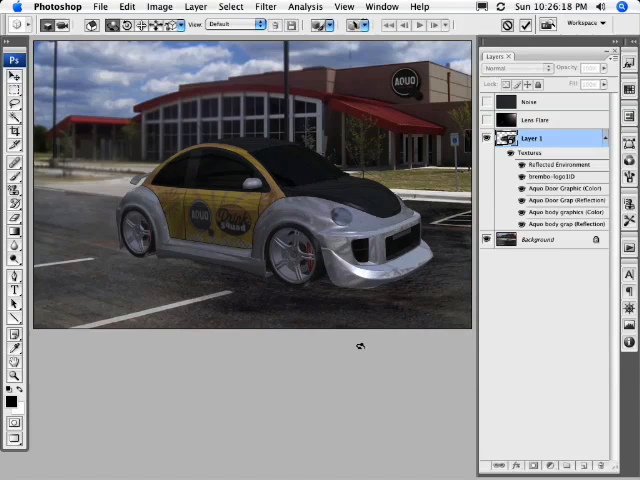
pyautogui.moveTo(364, 296)
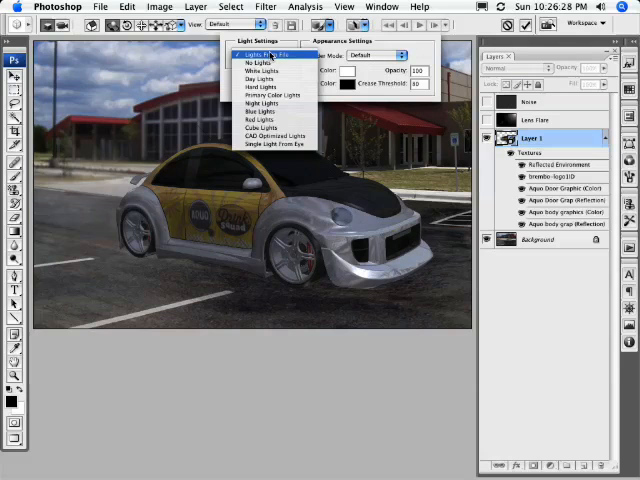
pyautogui.moveTo(268, 144)
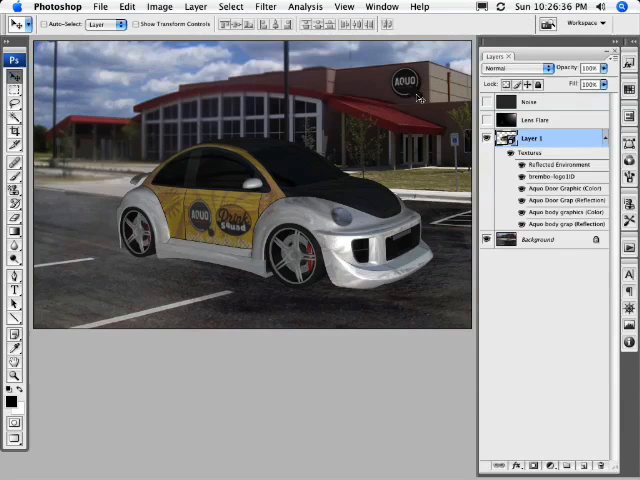
pyautogui.moveTo(328, 138)
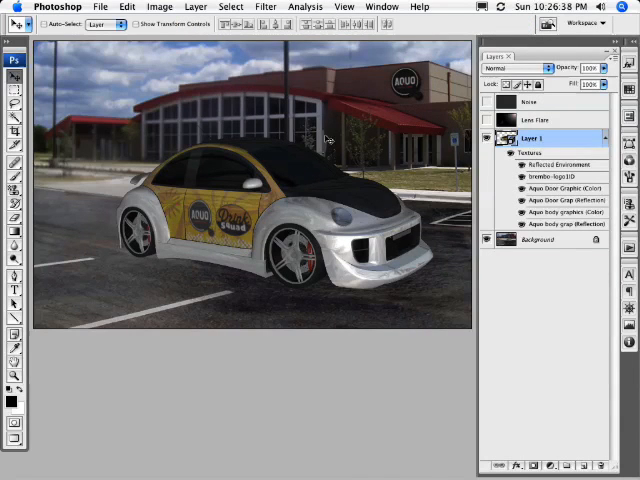
pyautogui.moveTo(390, 172)
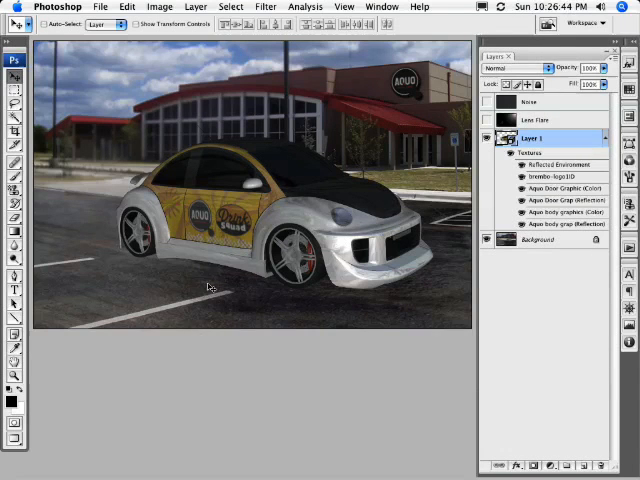
pyautogui.moveTo(100, 236)
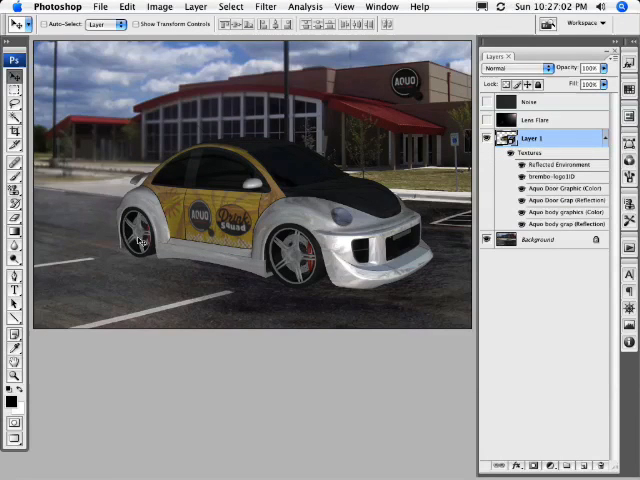
pyautogui.moveTo(290, 184)
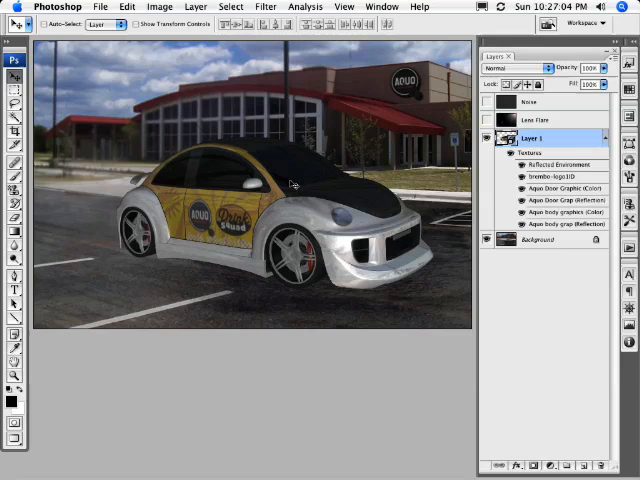
pyautogui.moveTo(318, 200)
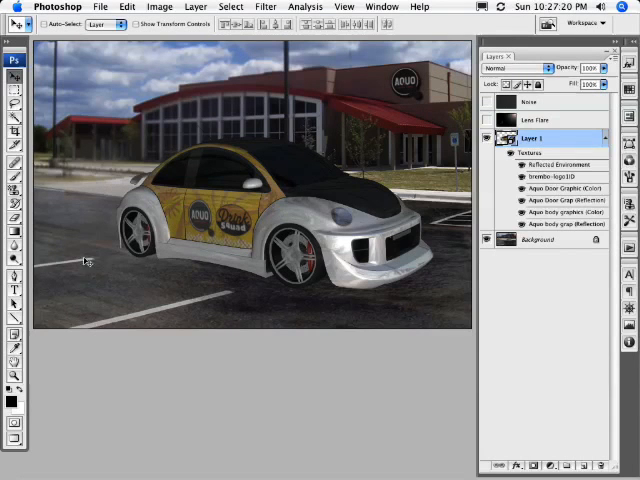
pyautogui.moveTo(76, 196)
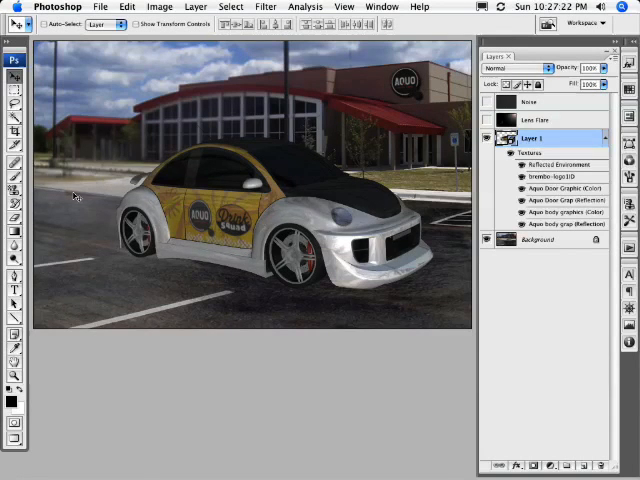